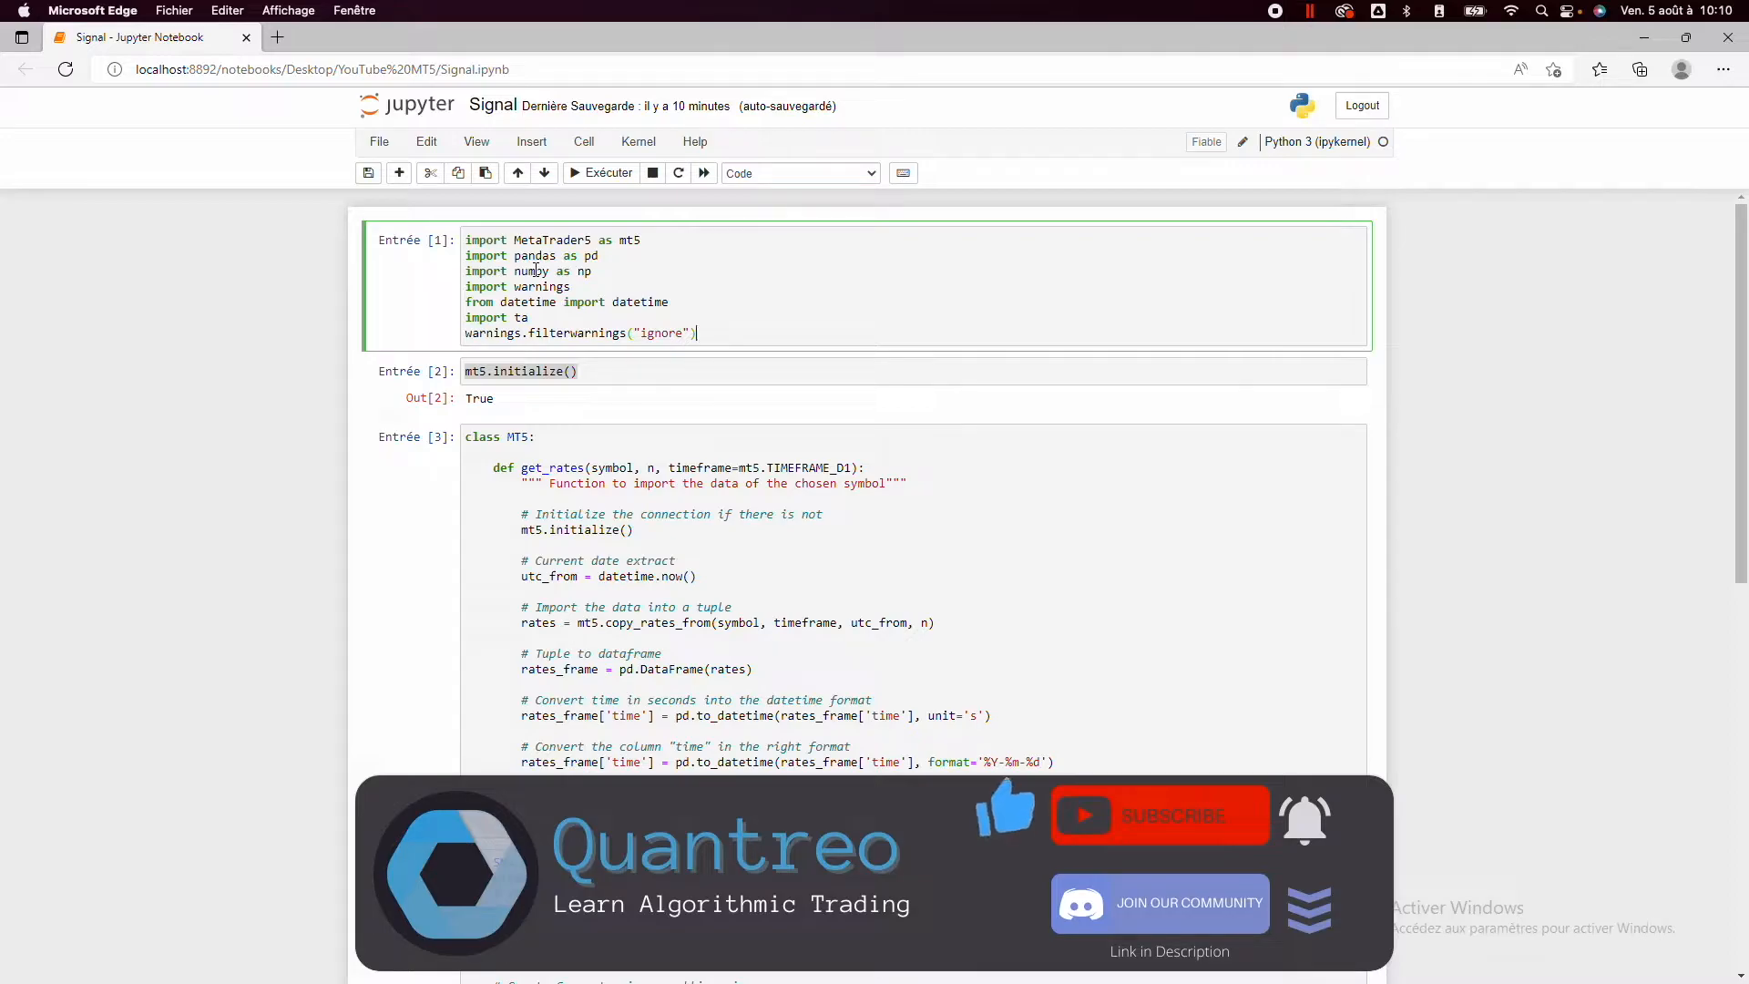
mouse_move(545, 431)
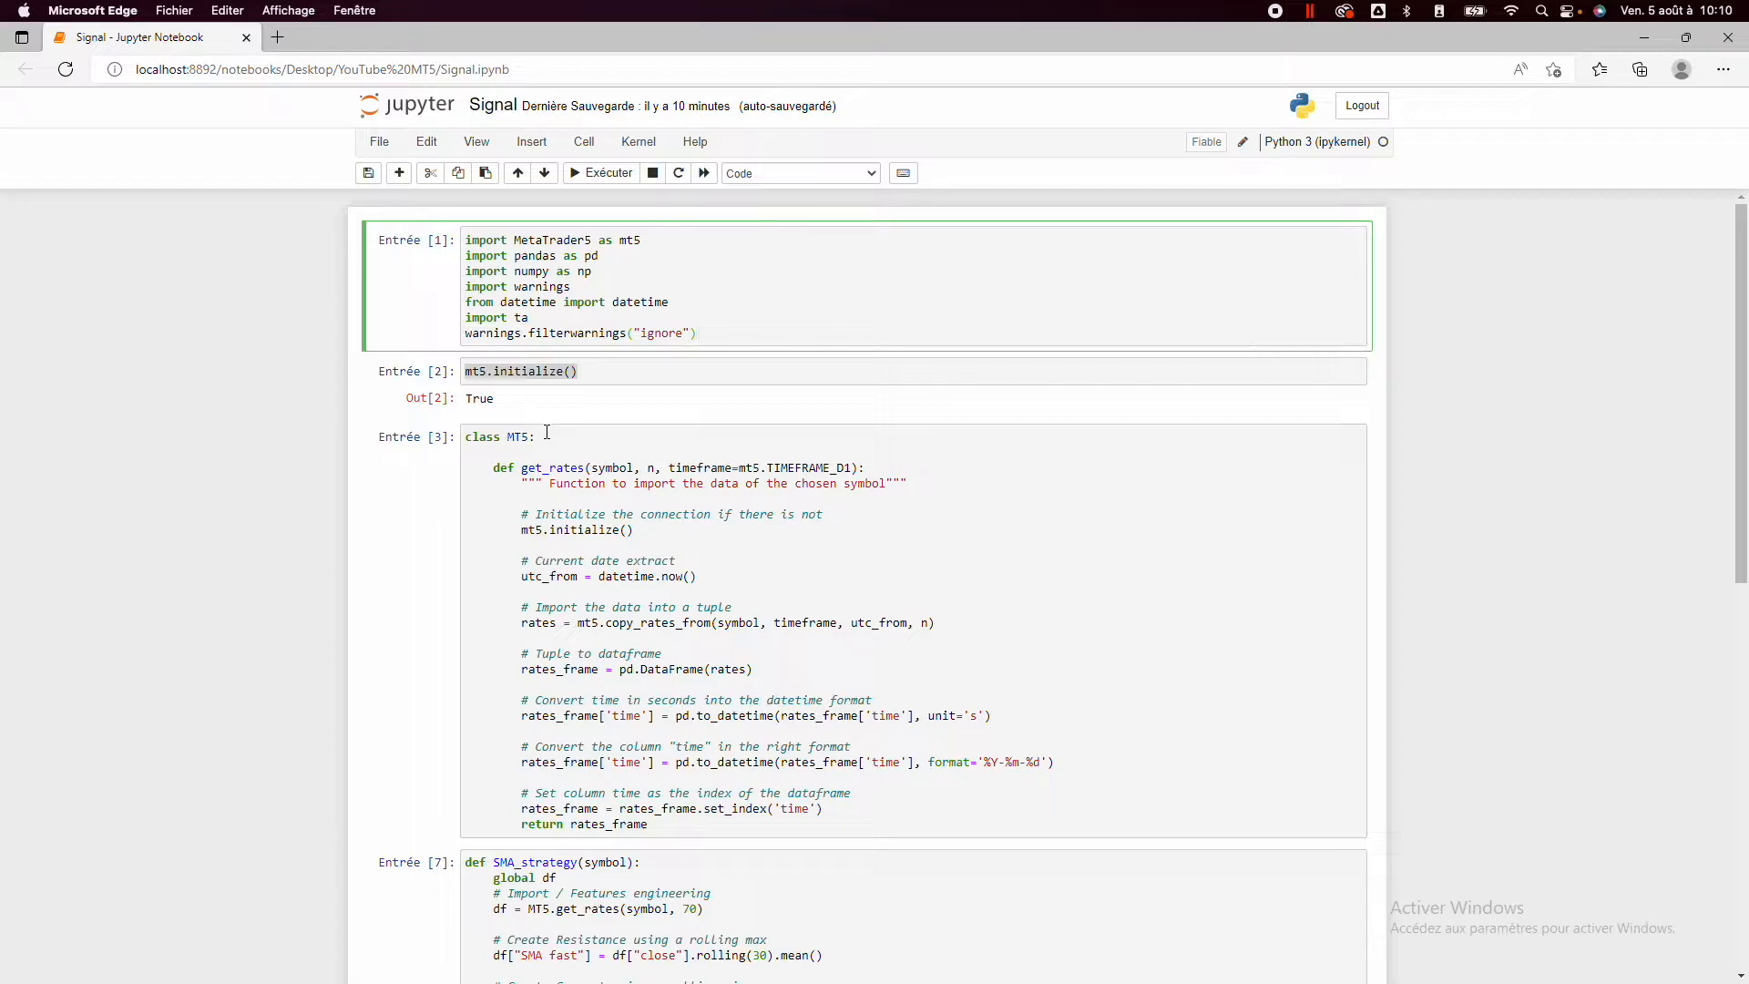
- Reword the two rolling-mean comments to '# Create SMA fast' and '# Create SMA slow'
left_click(698, 332)
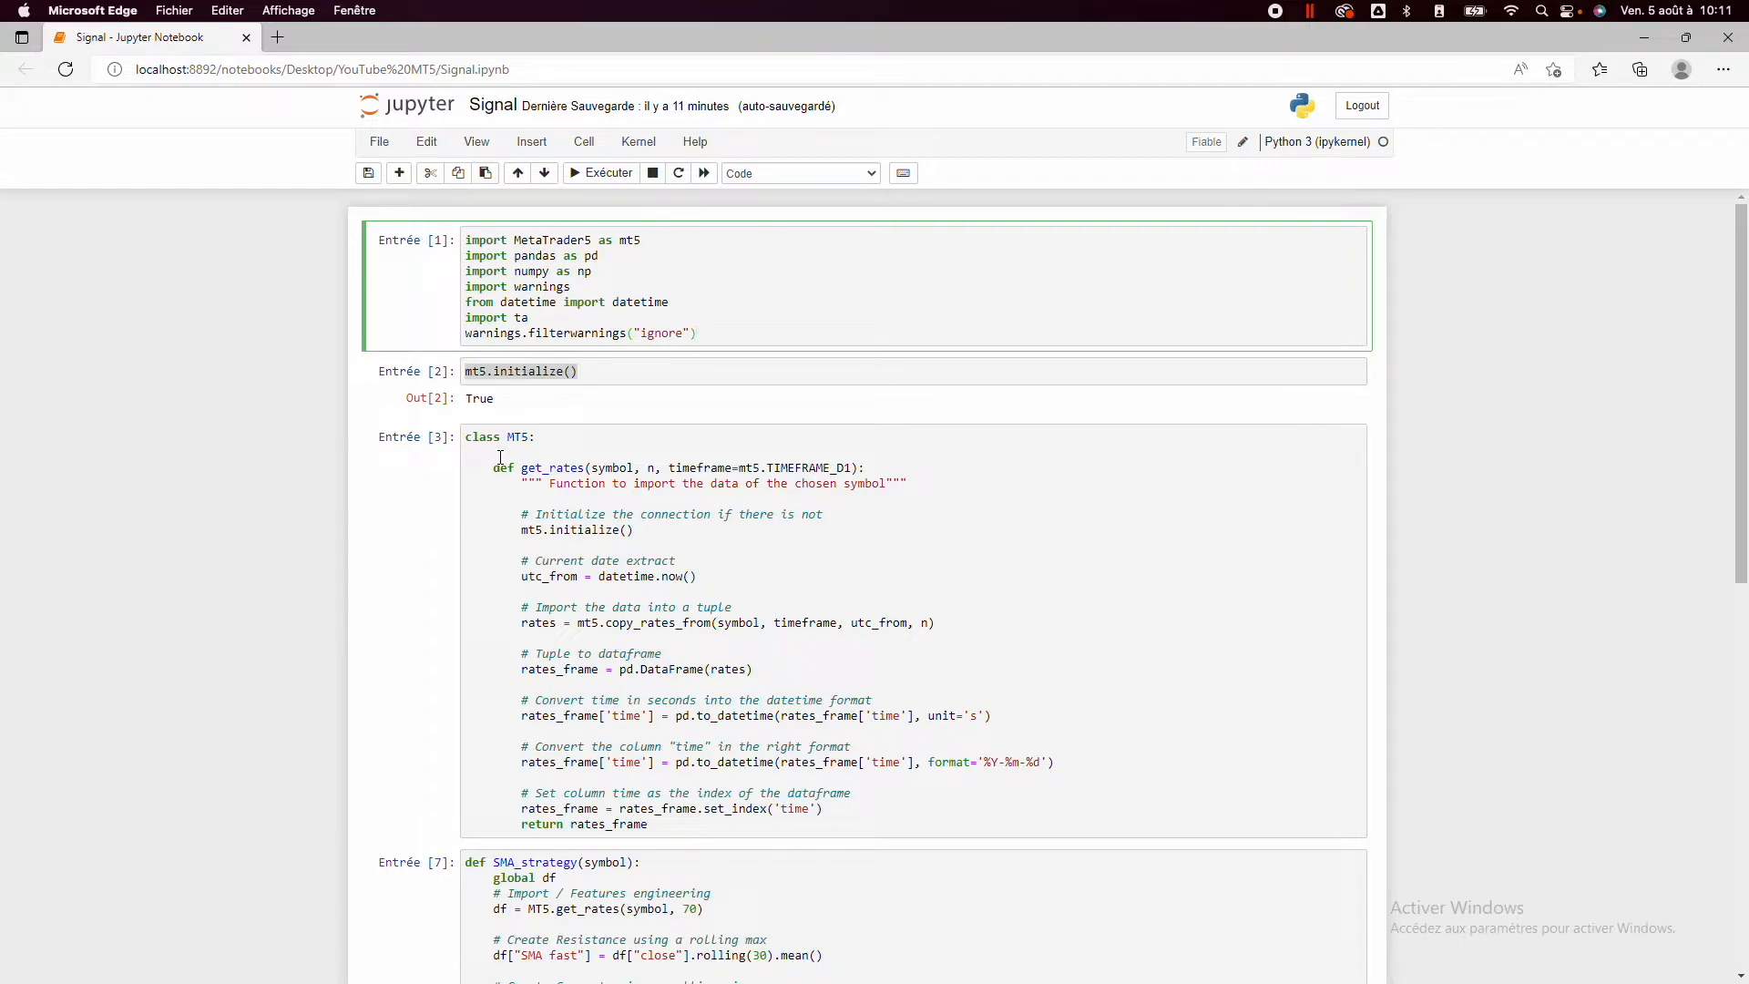
left_click(693, 331)
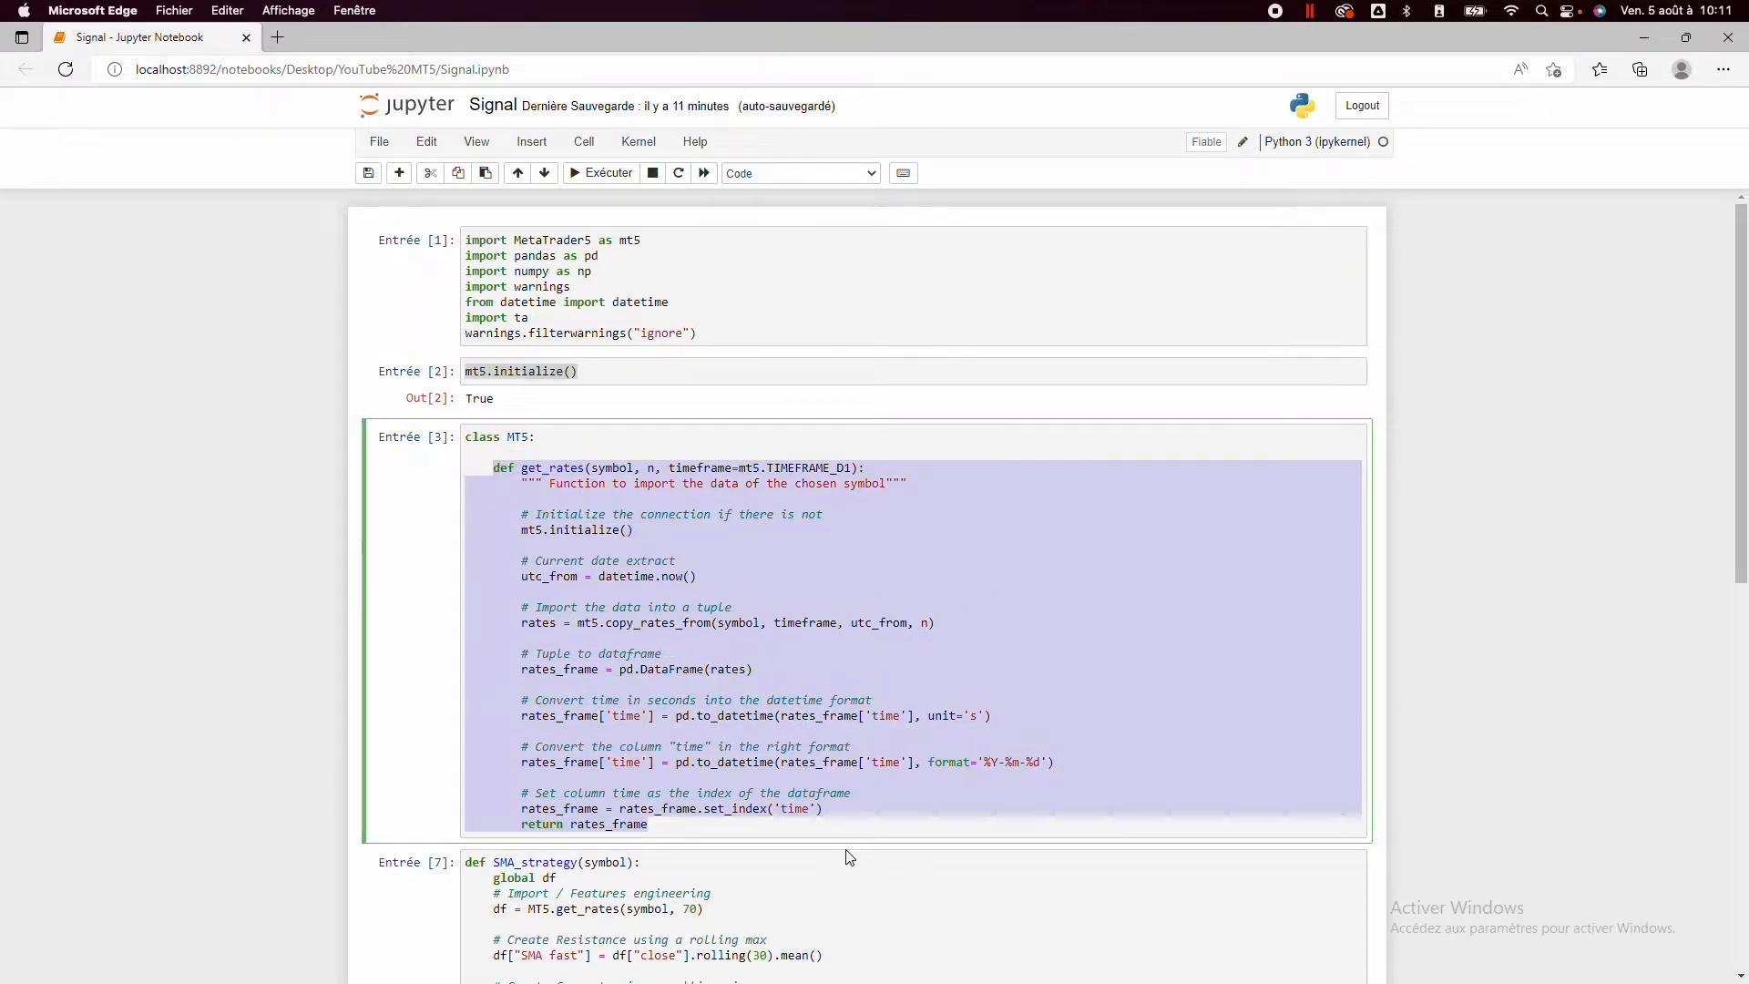
mouse_move(815, 796)
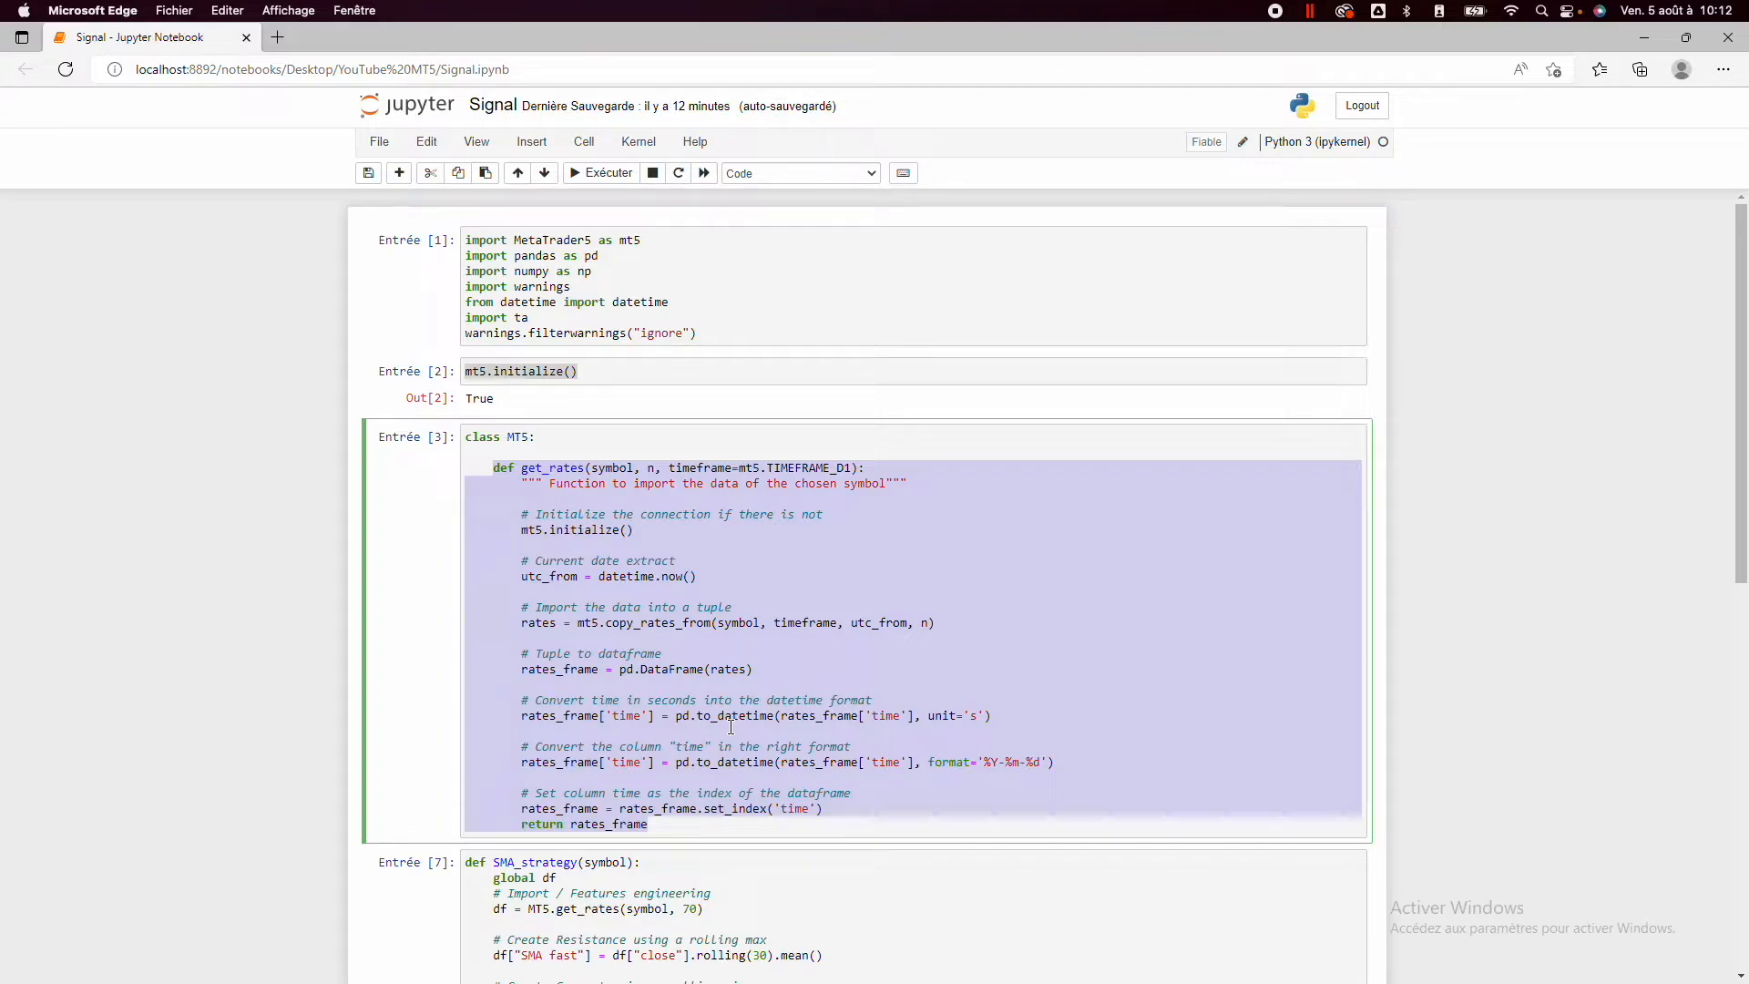
scroll("down", 3)
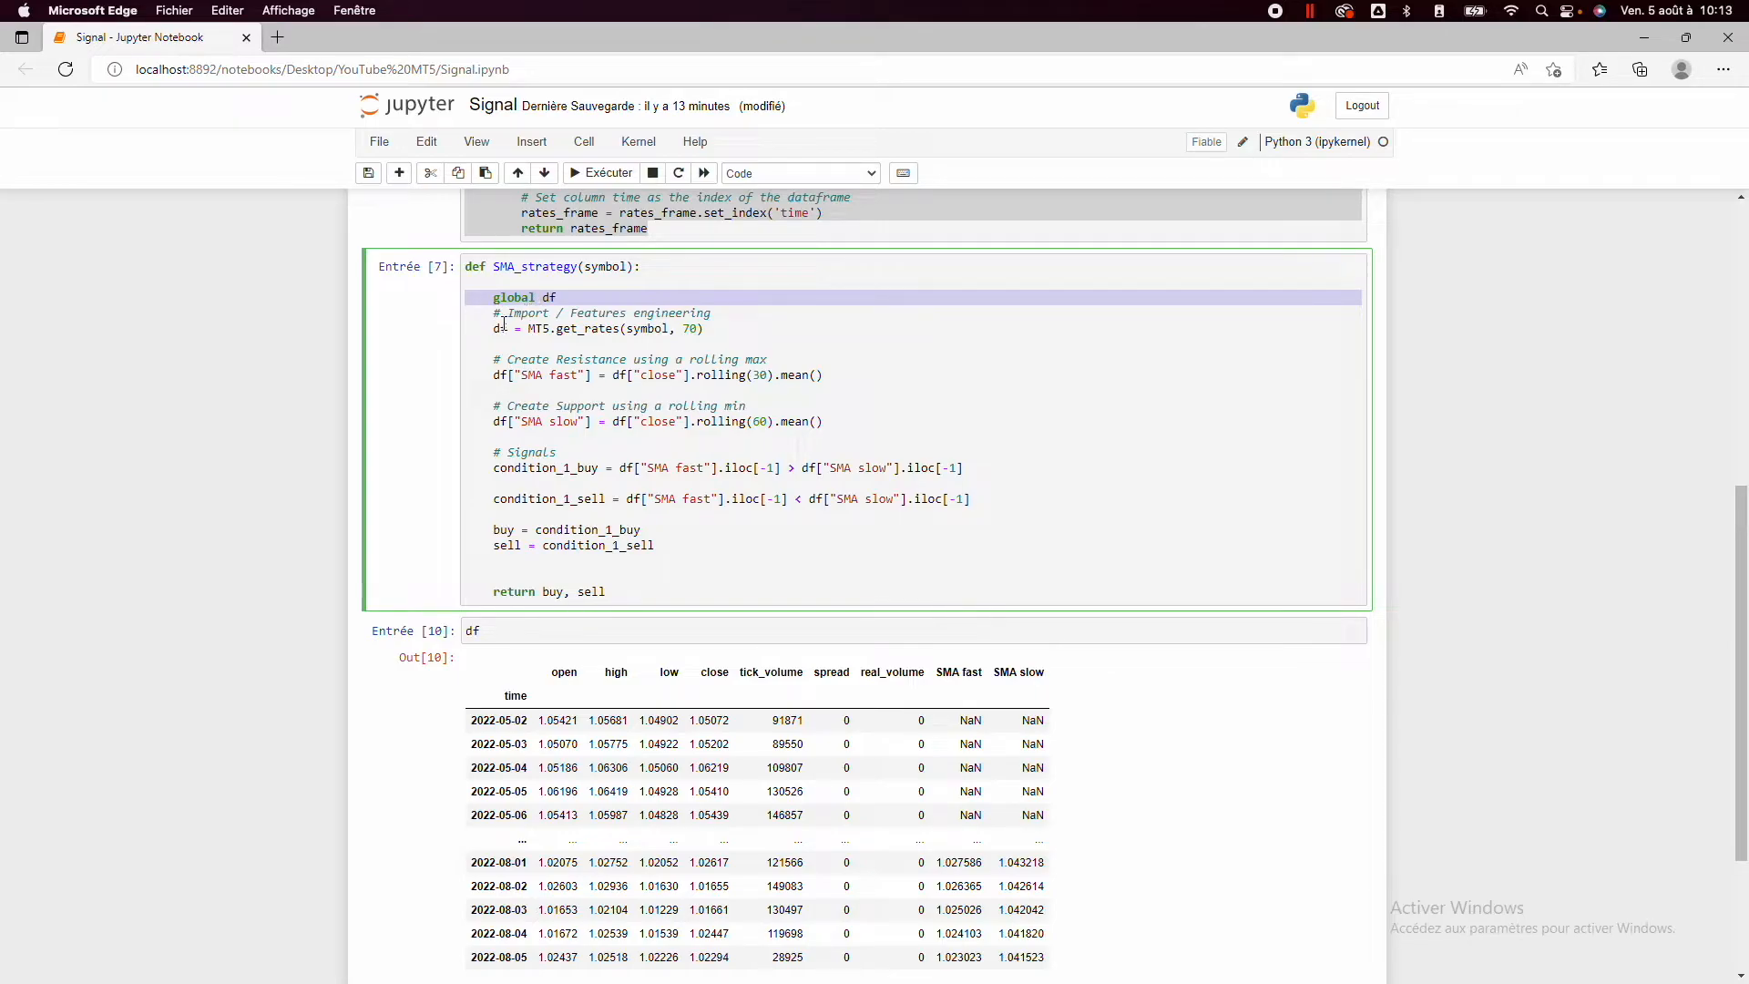
left_click(736, 329)
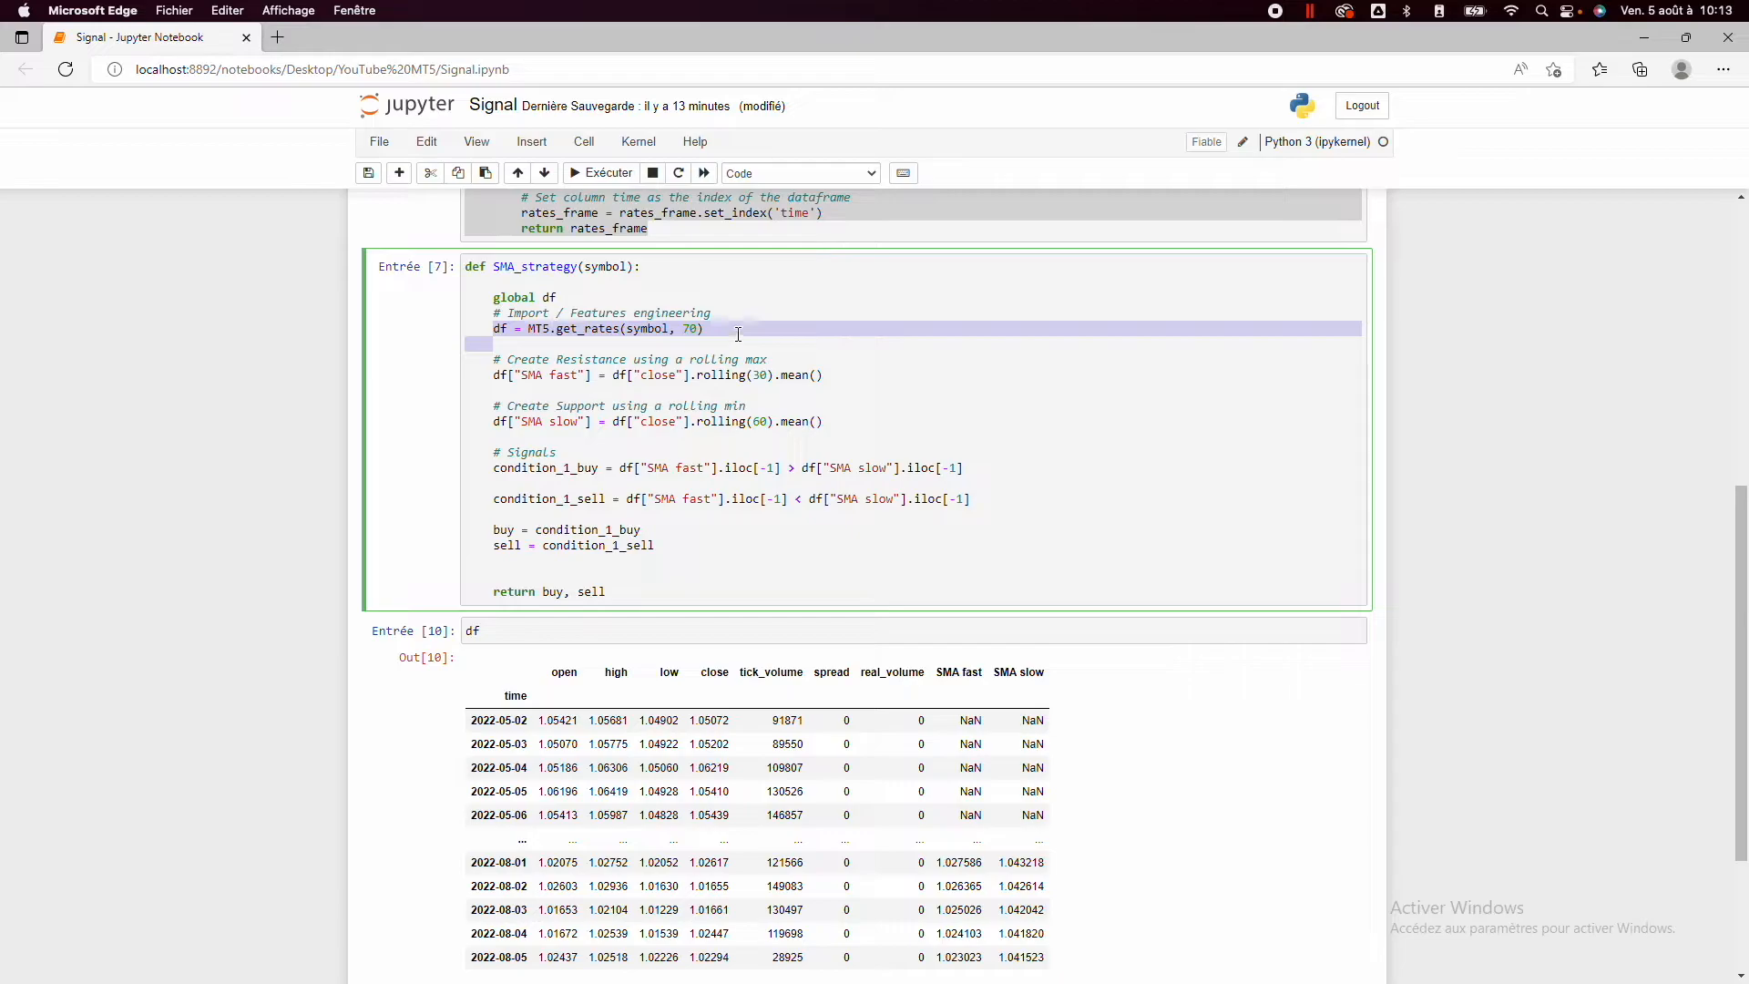
left_click(536, 328)
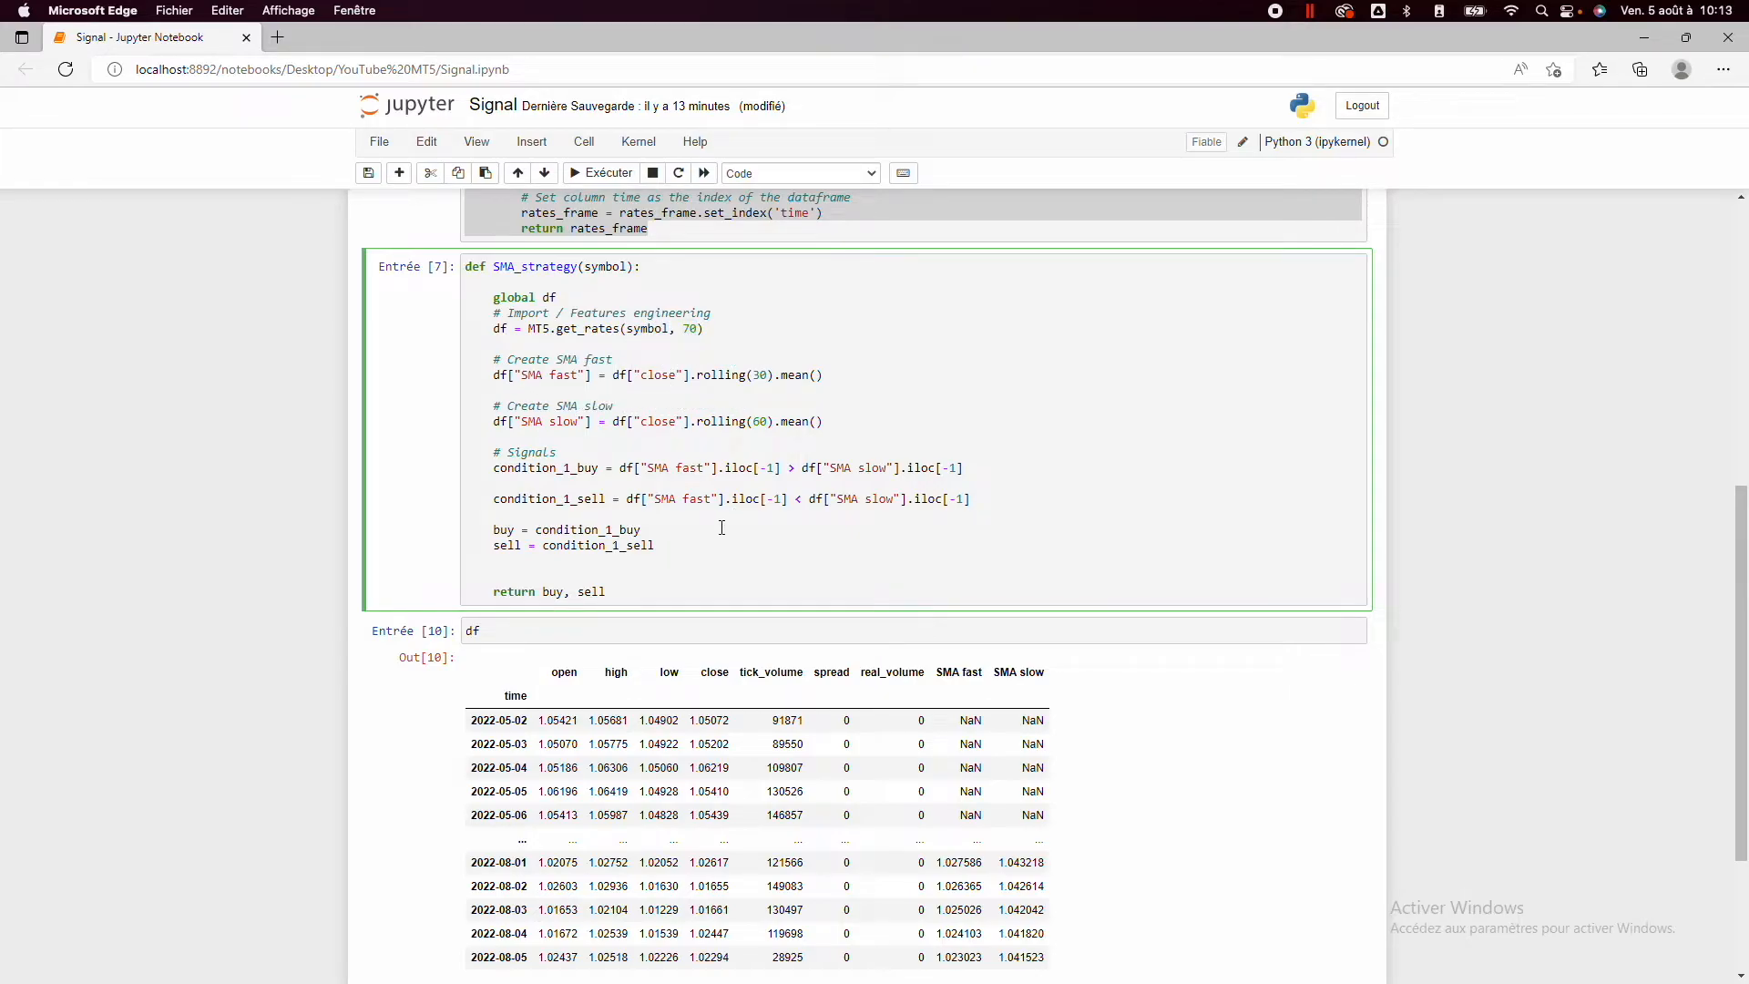
mouse_move(563, 390)
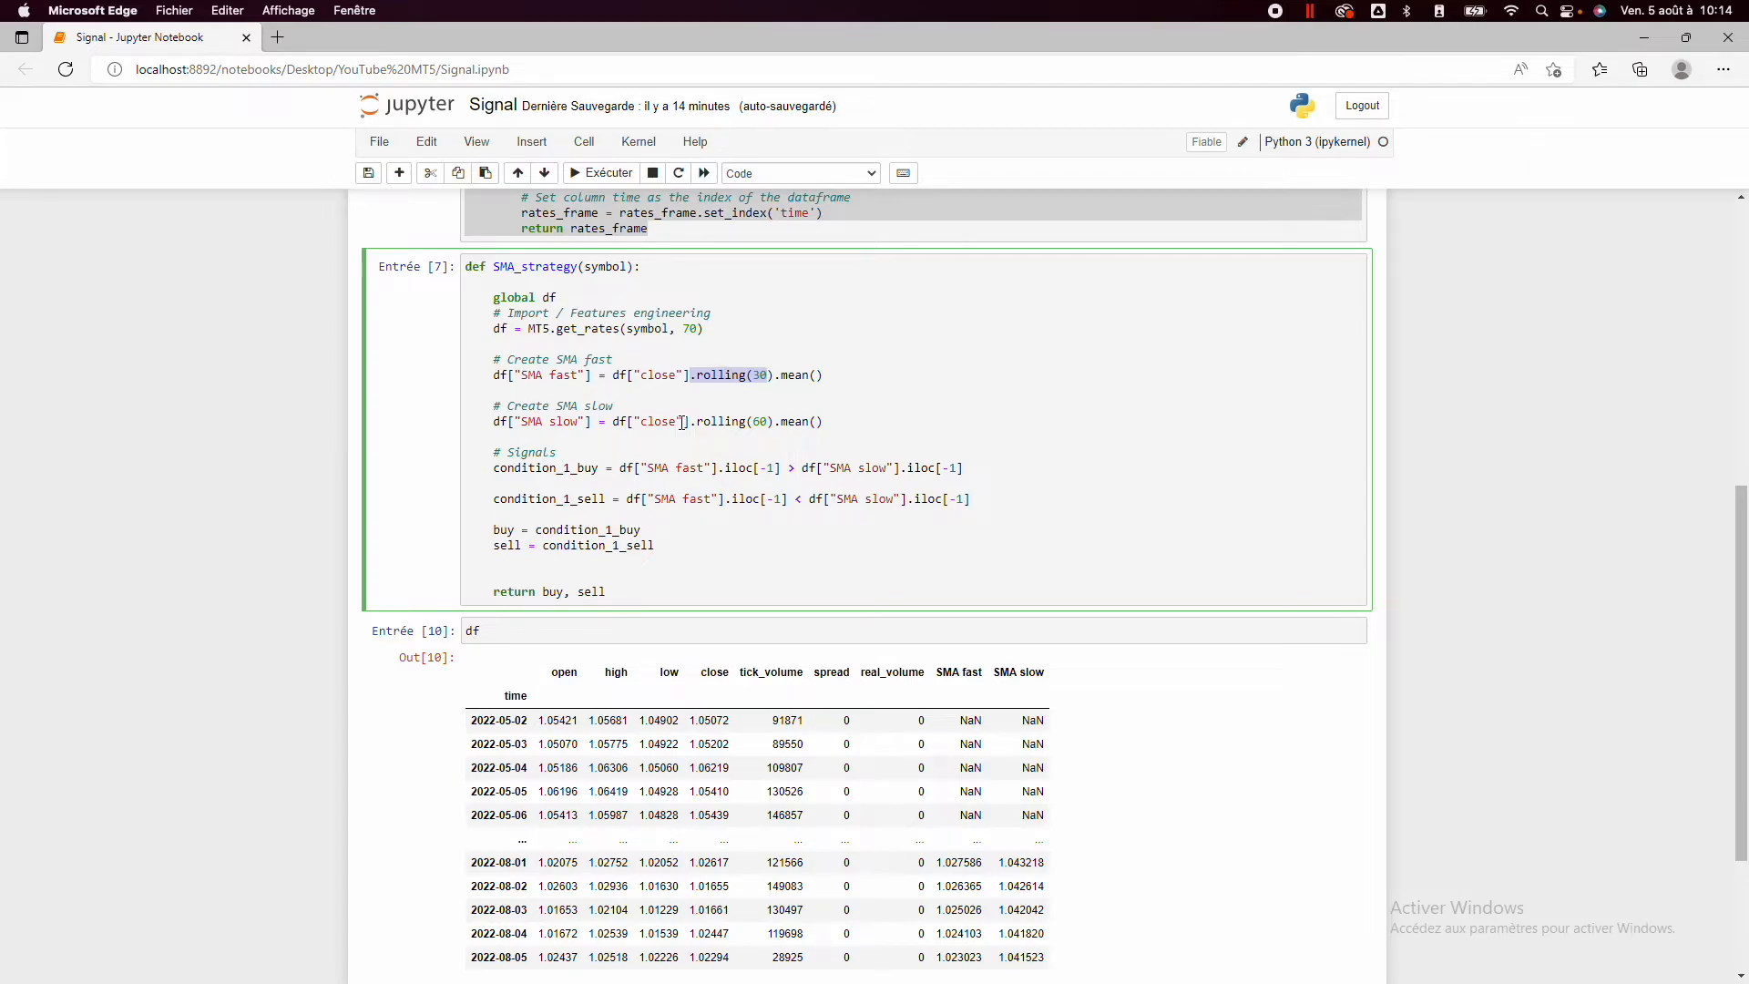
mouse_move(778, 415)
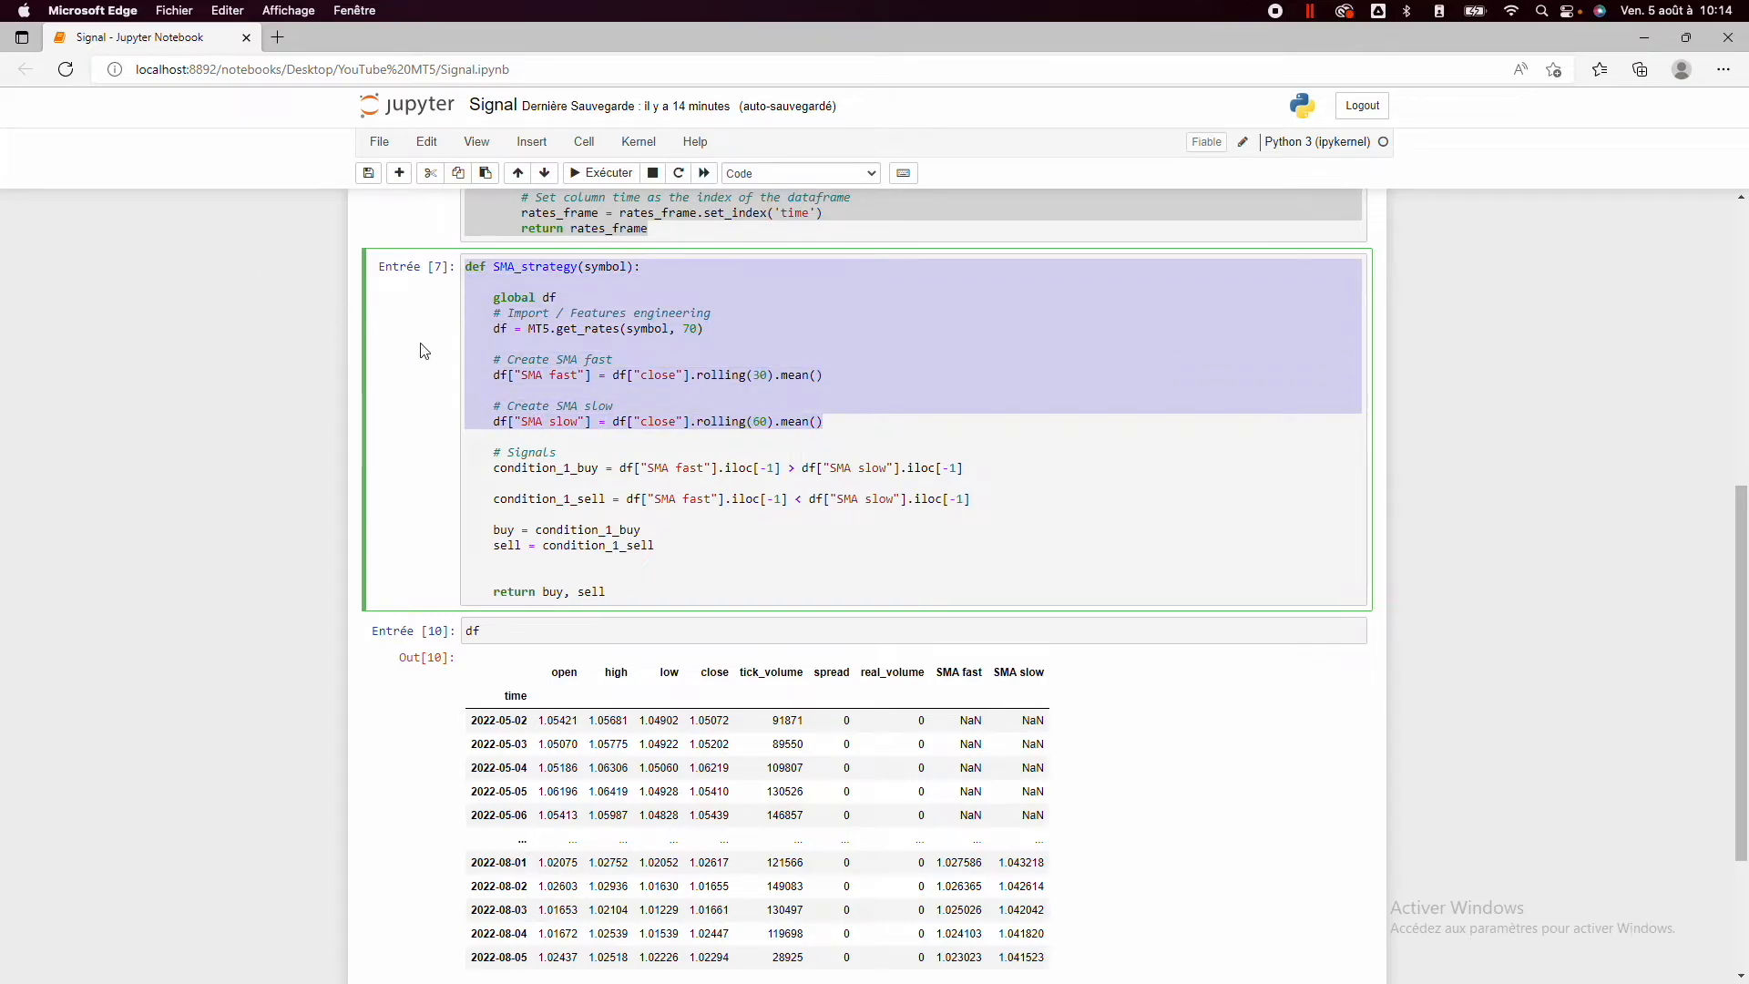
left_click(973, 468)
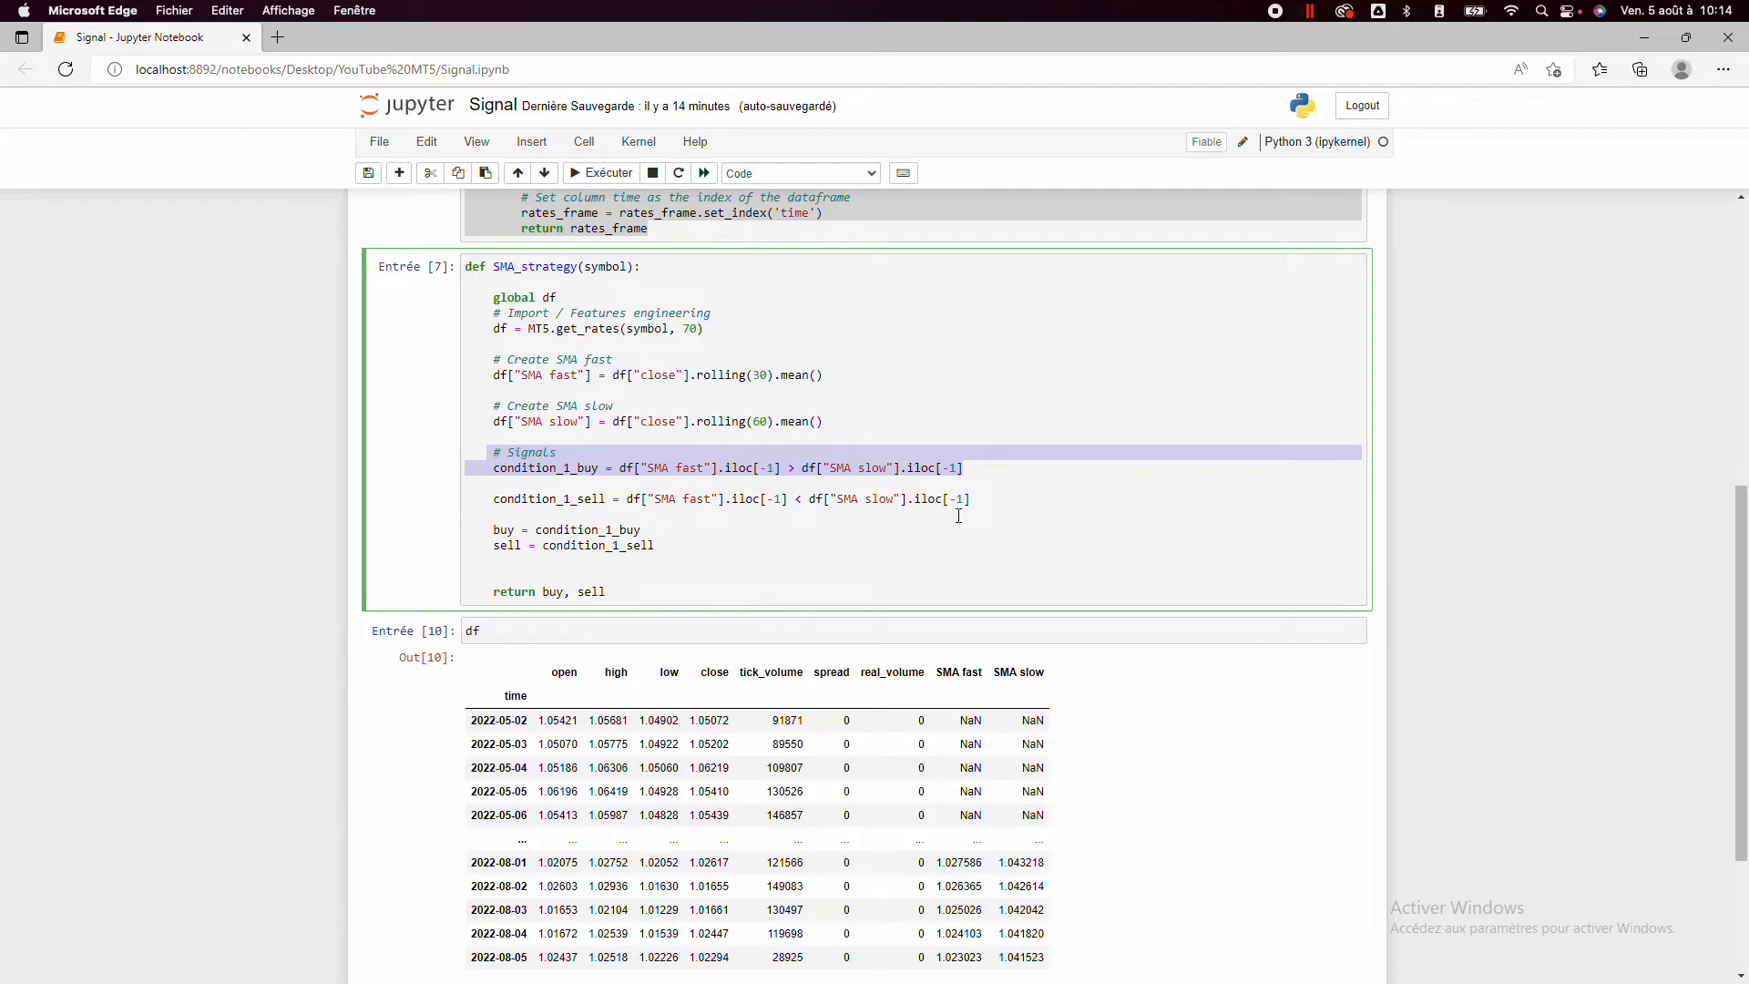
left_click(693, 499)
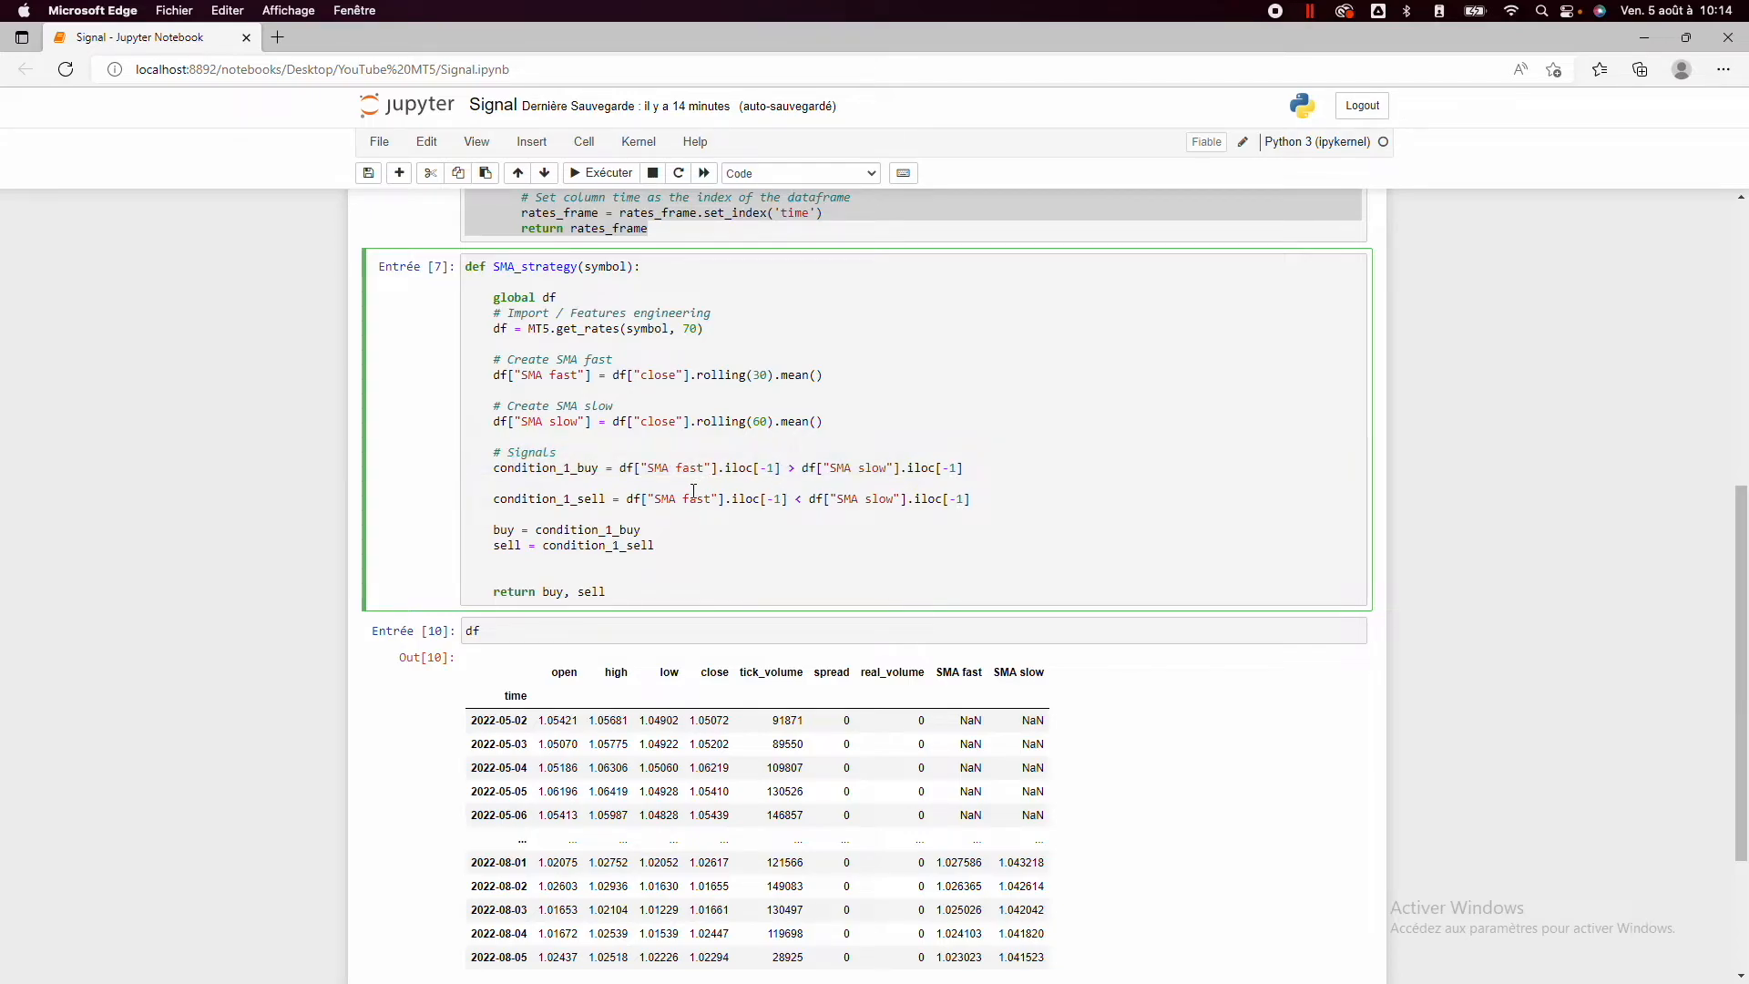
scroll("down", 3)
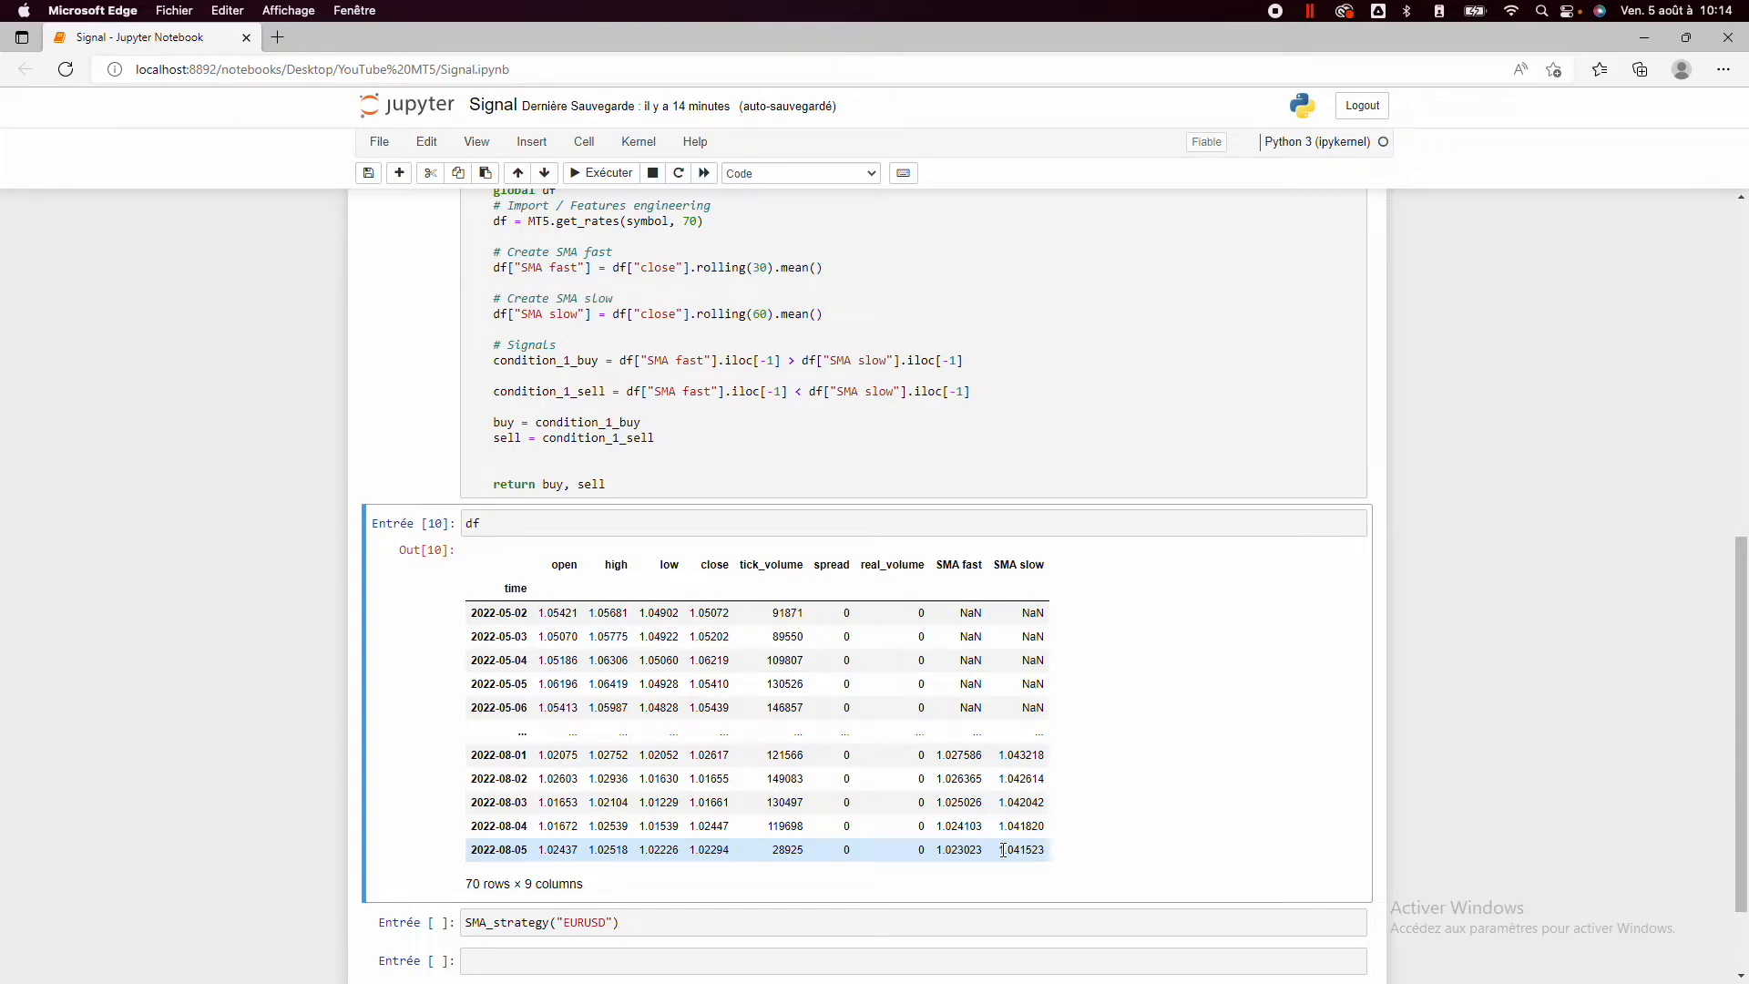
mouse_move(1001, 857)
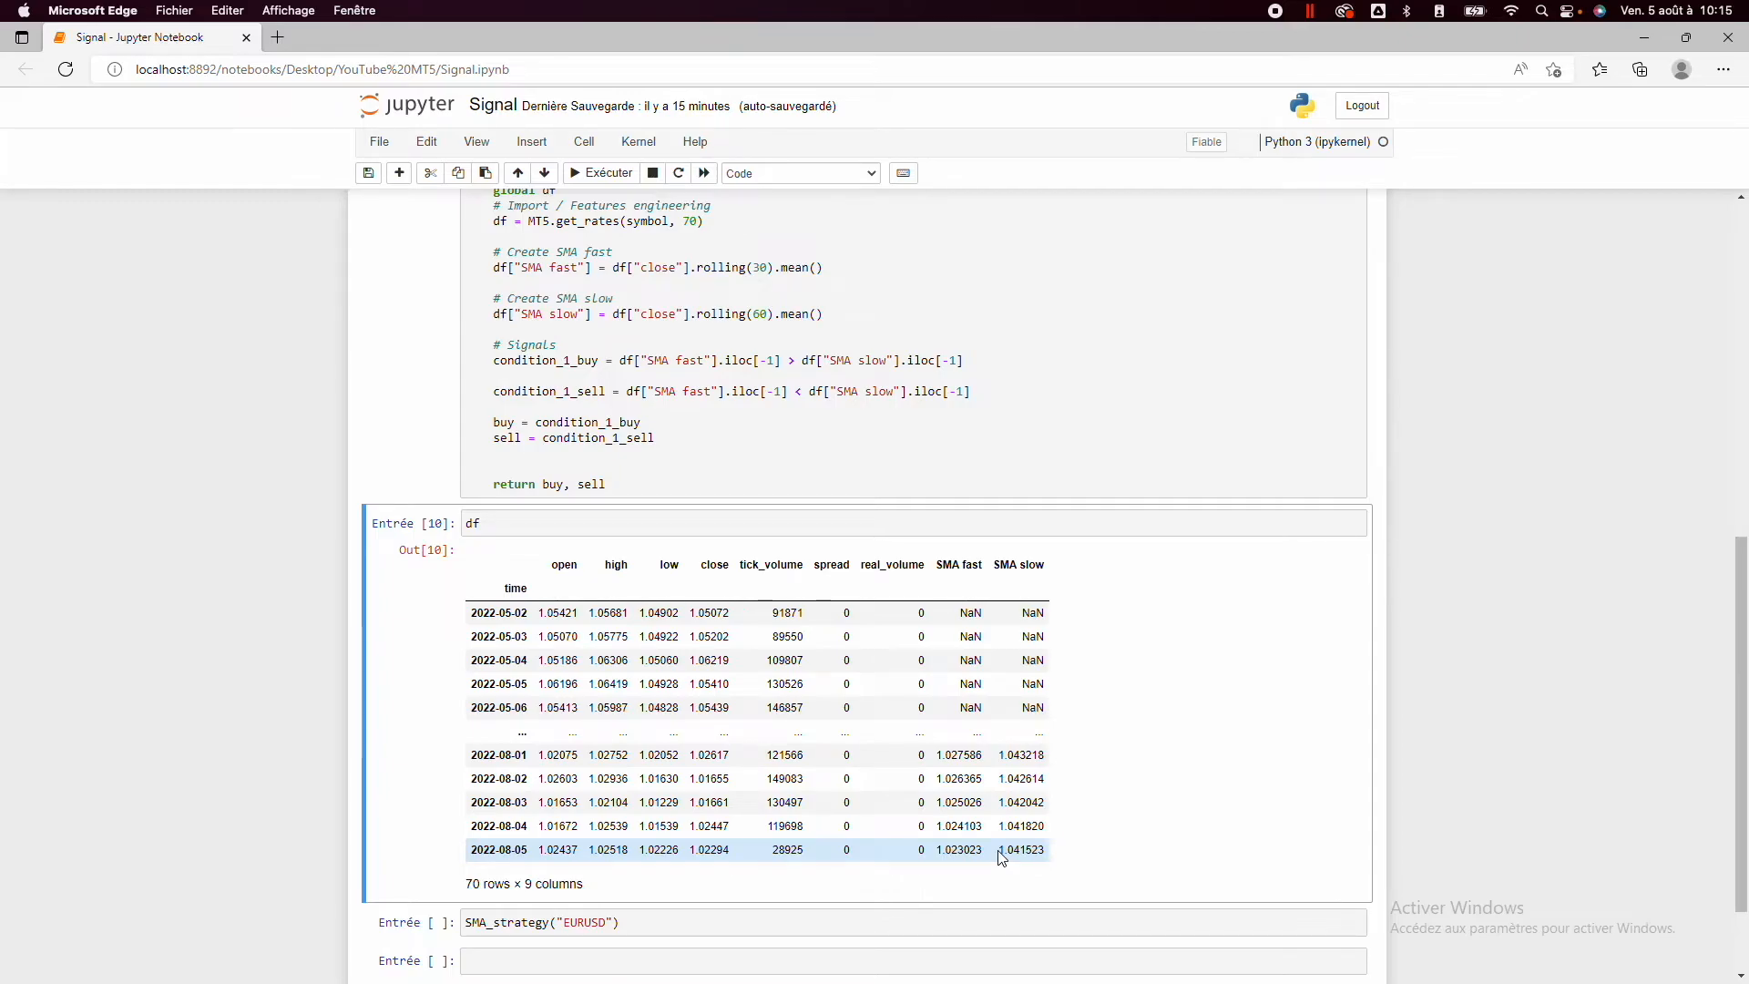
mouse_move(619, 359)
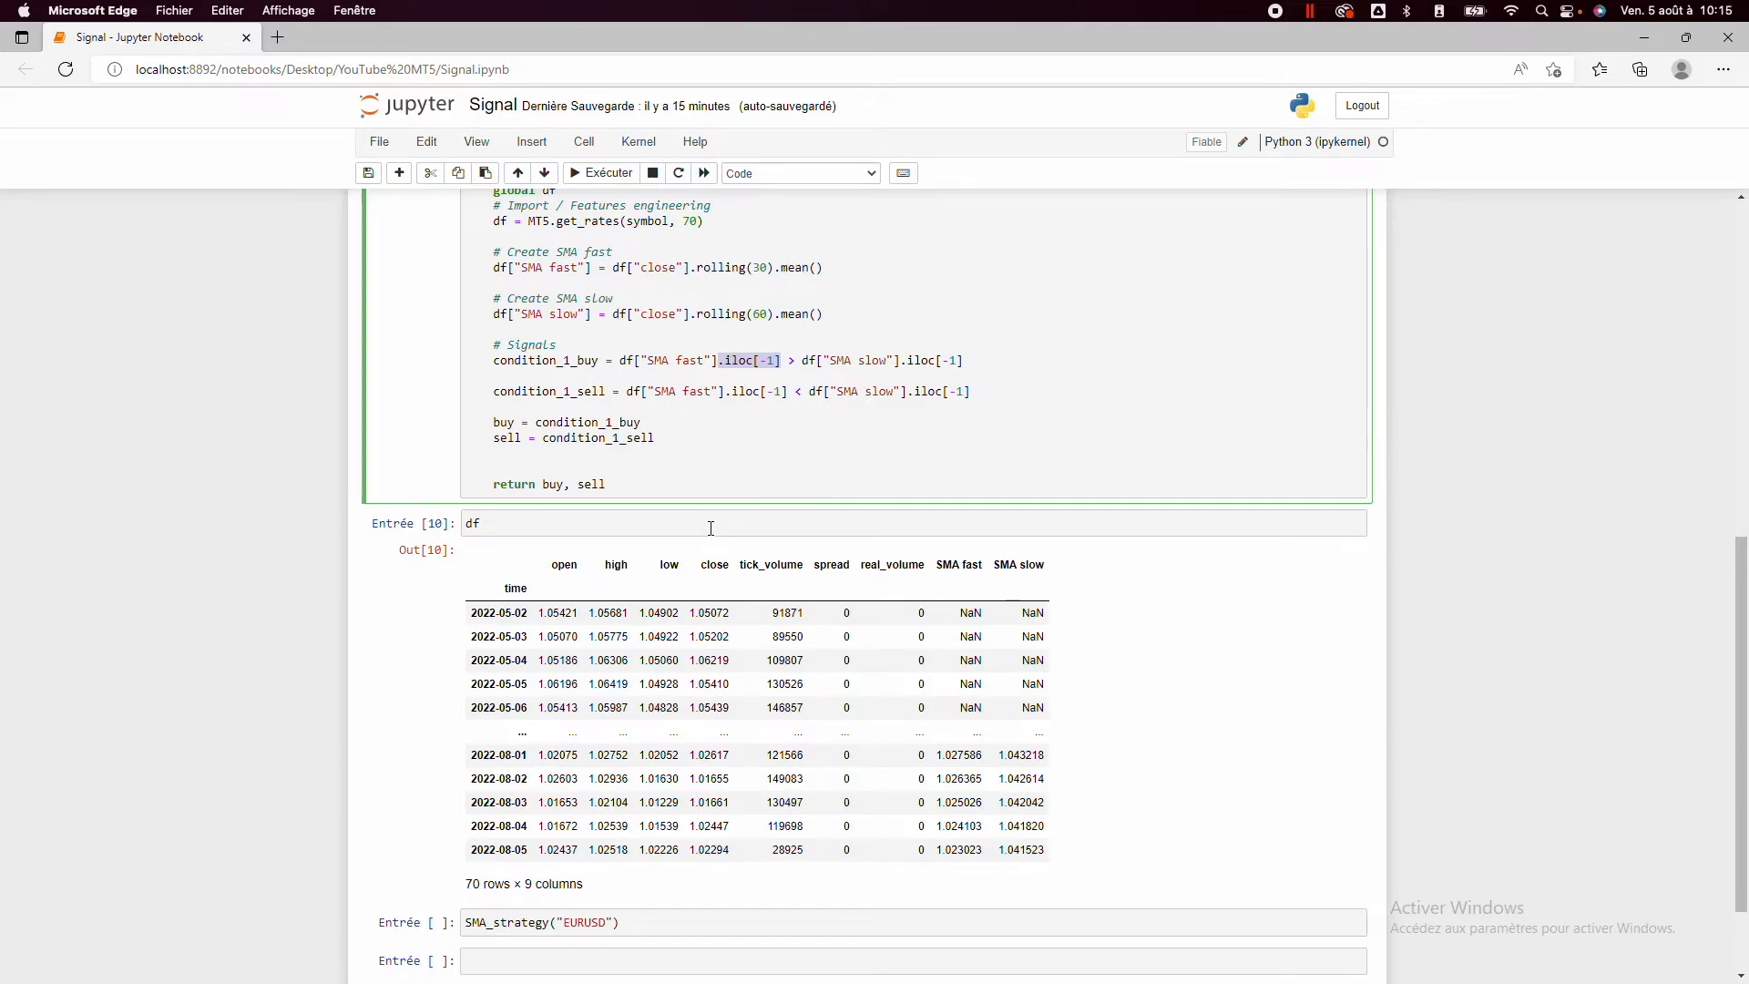
mouse_move(935, 849)
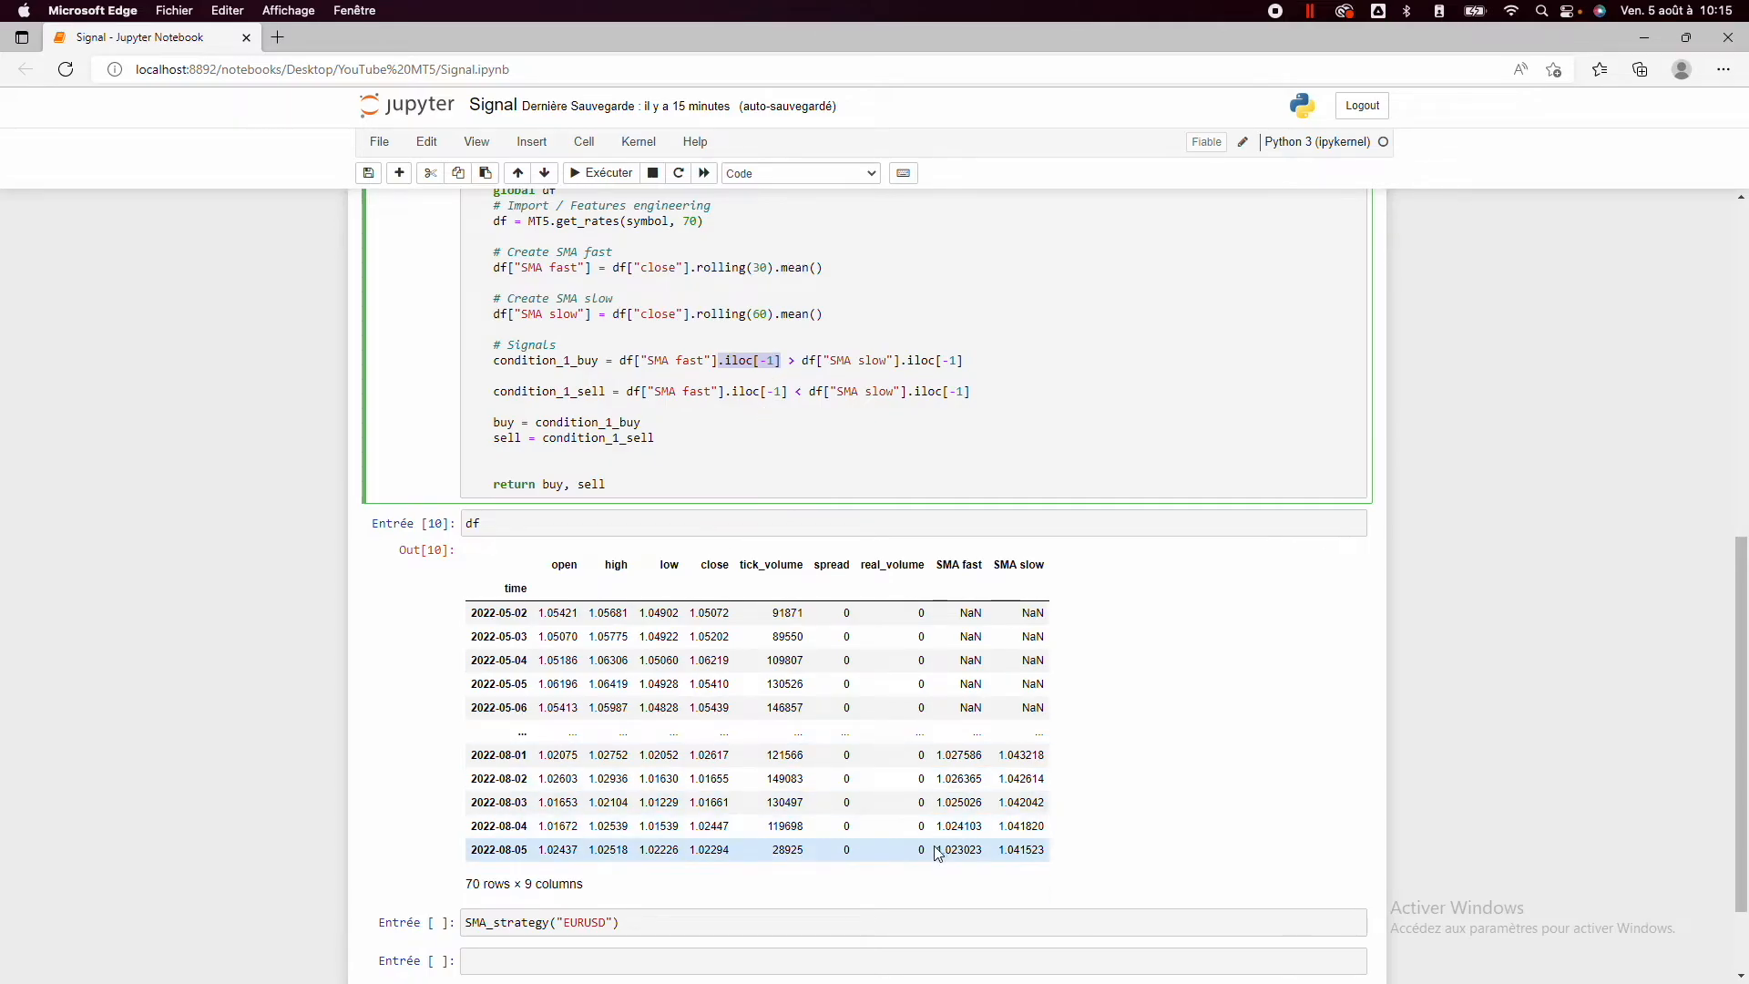
double_click(957, 849)
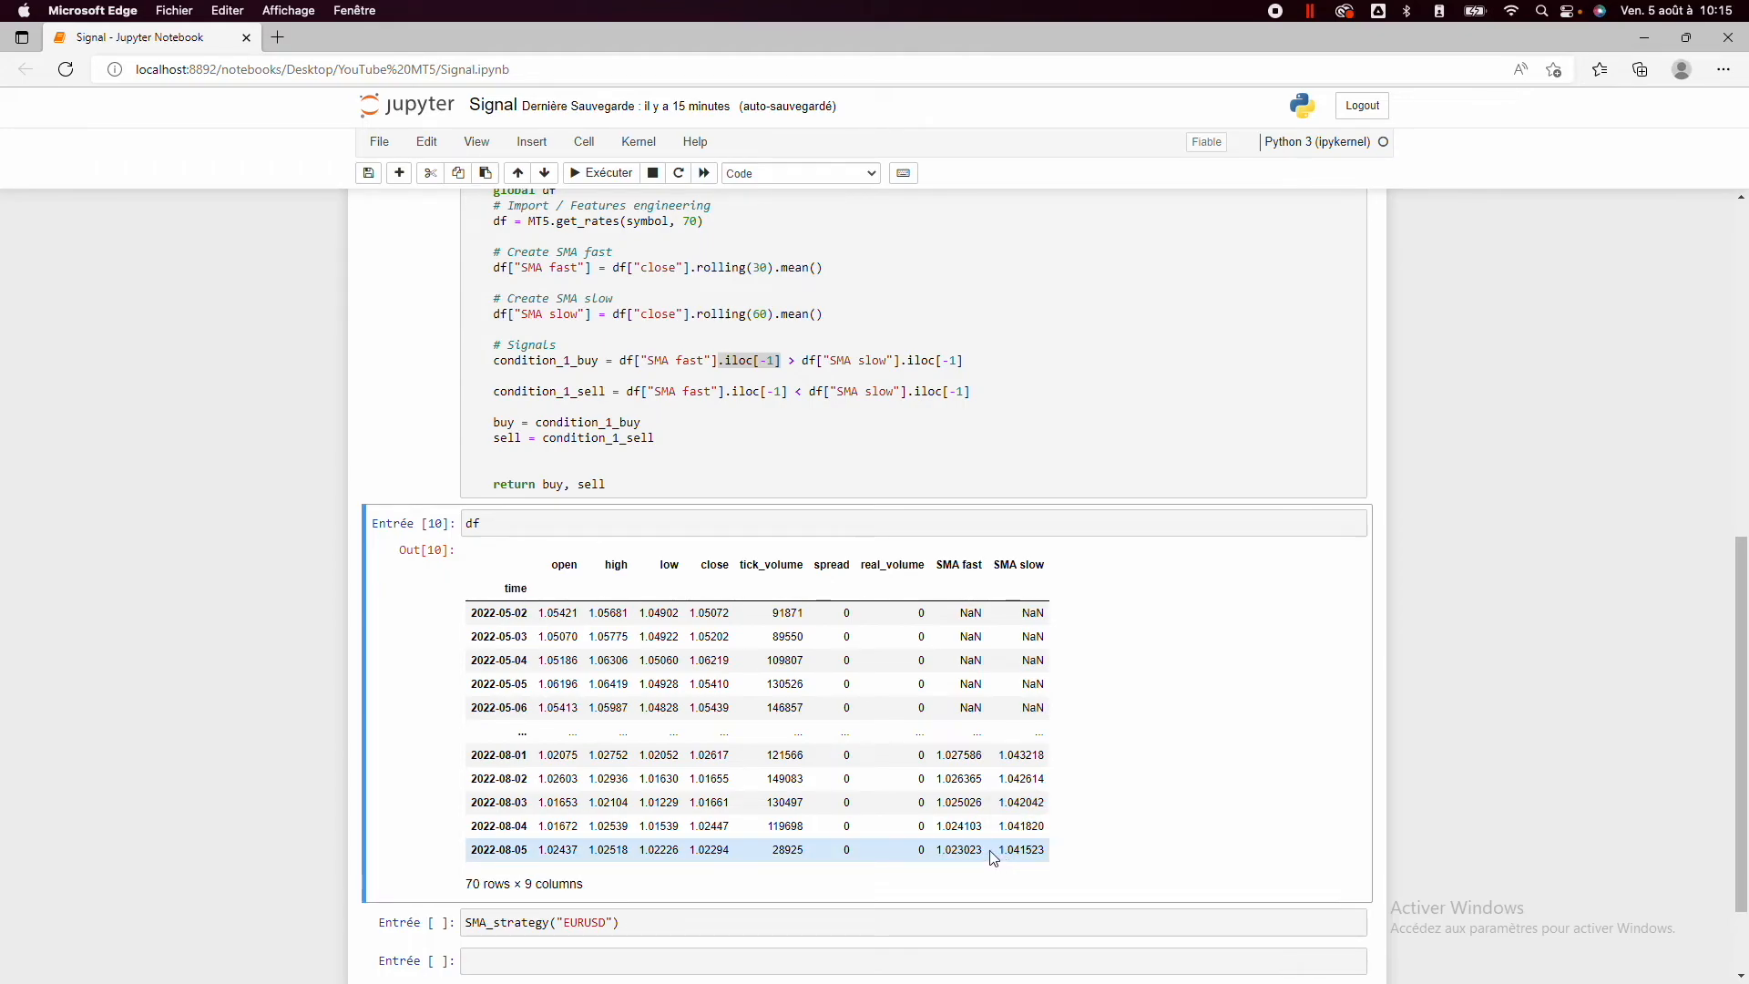
mouse_move(822, 449)
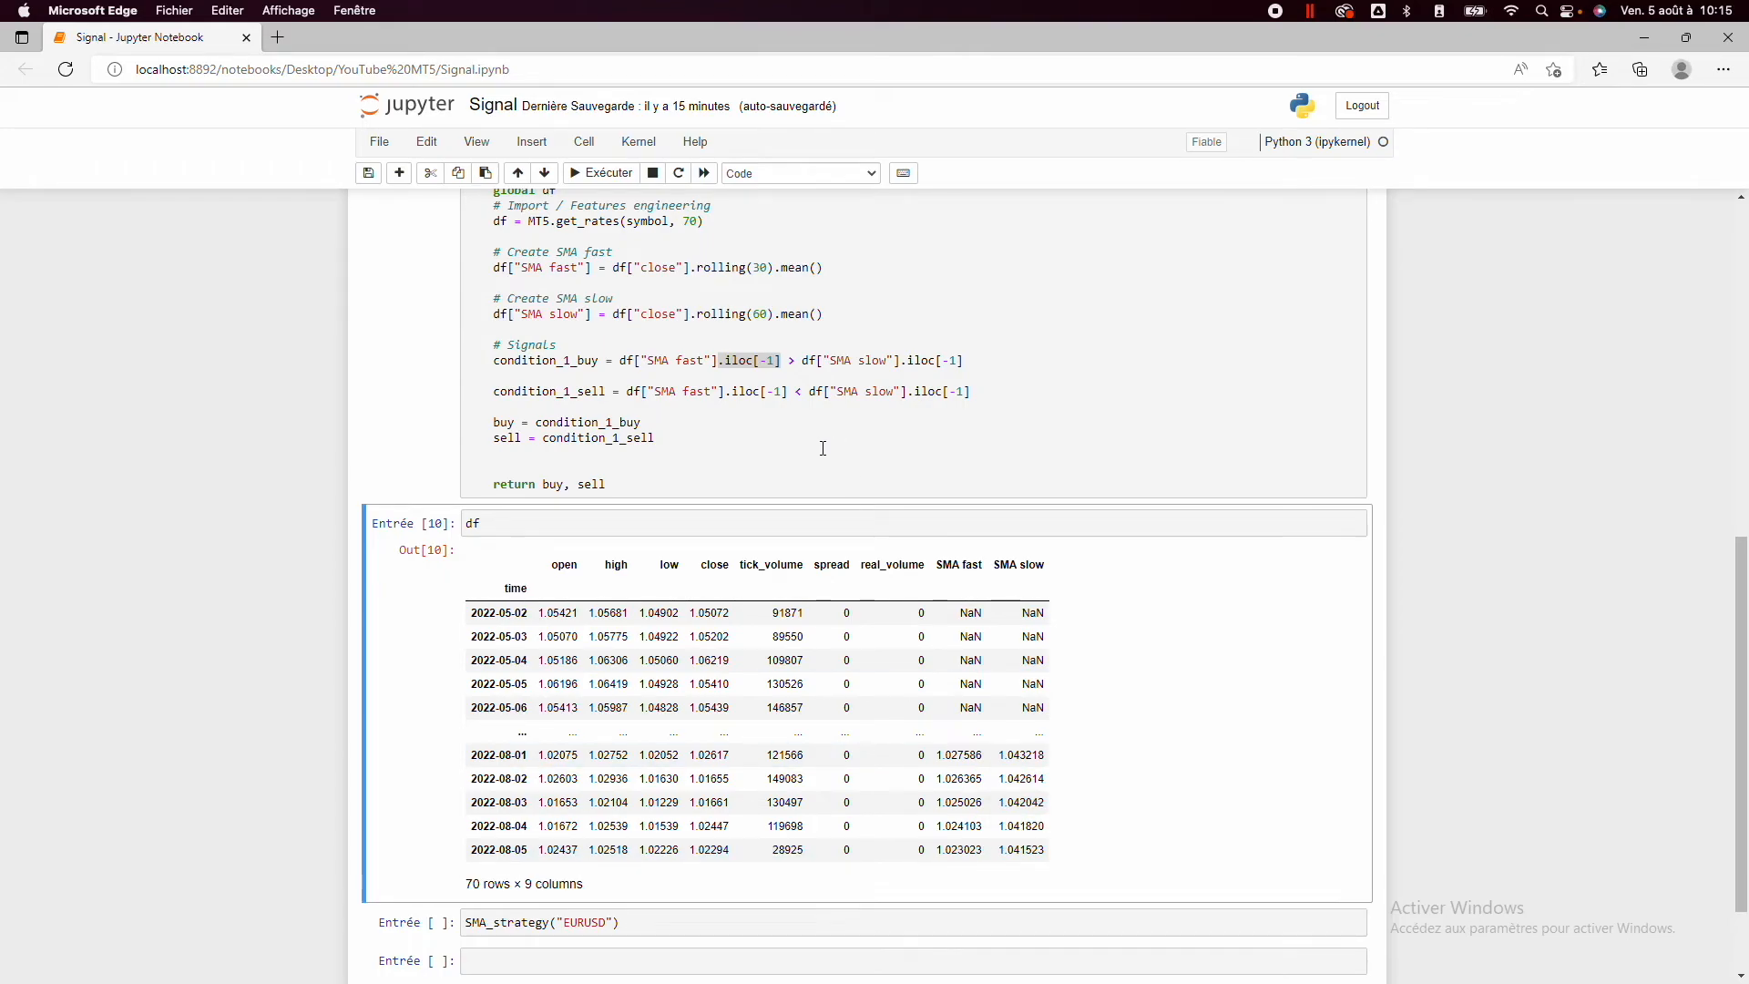
left_click(738, 361)
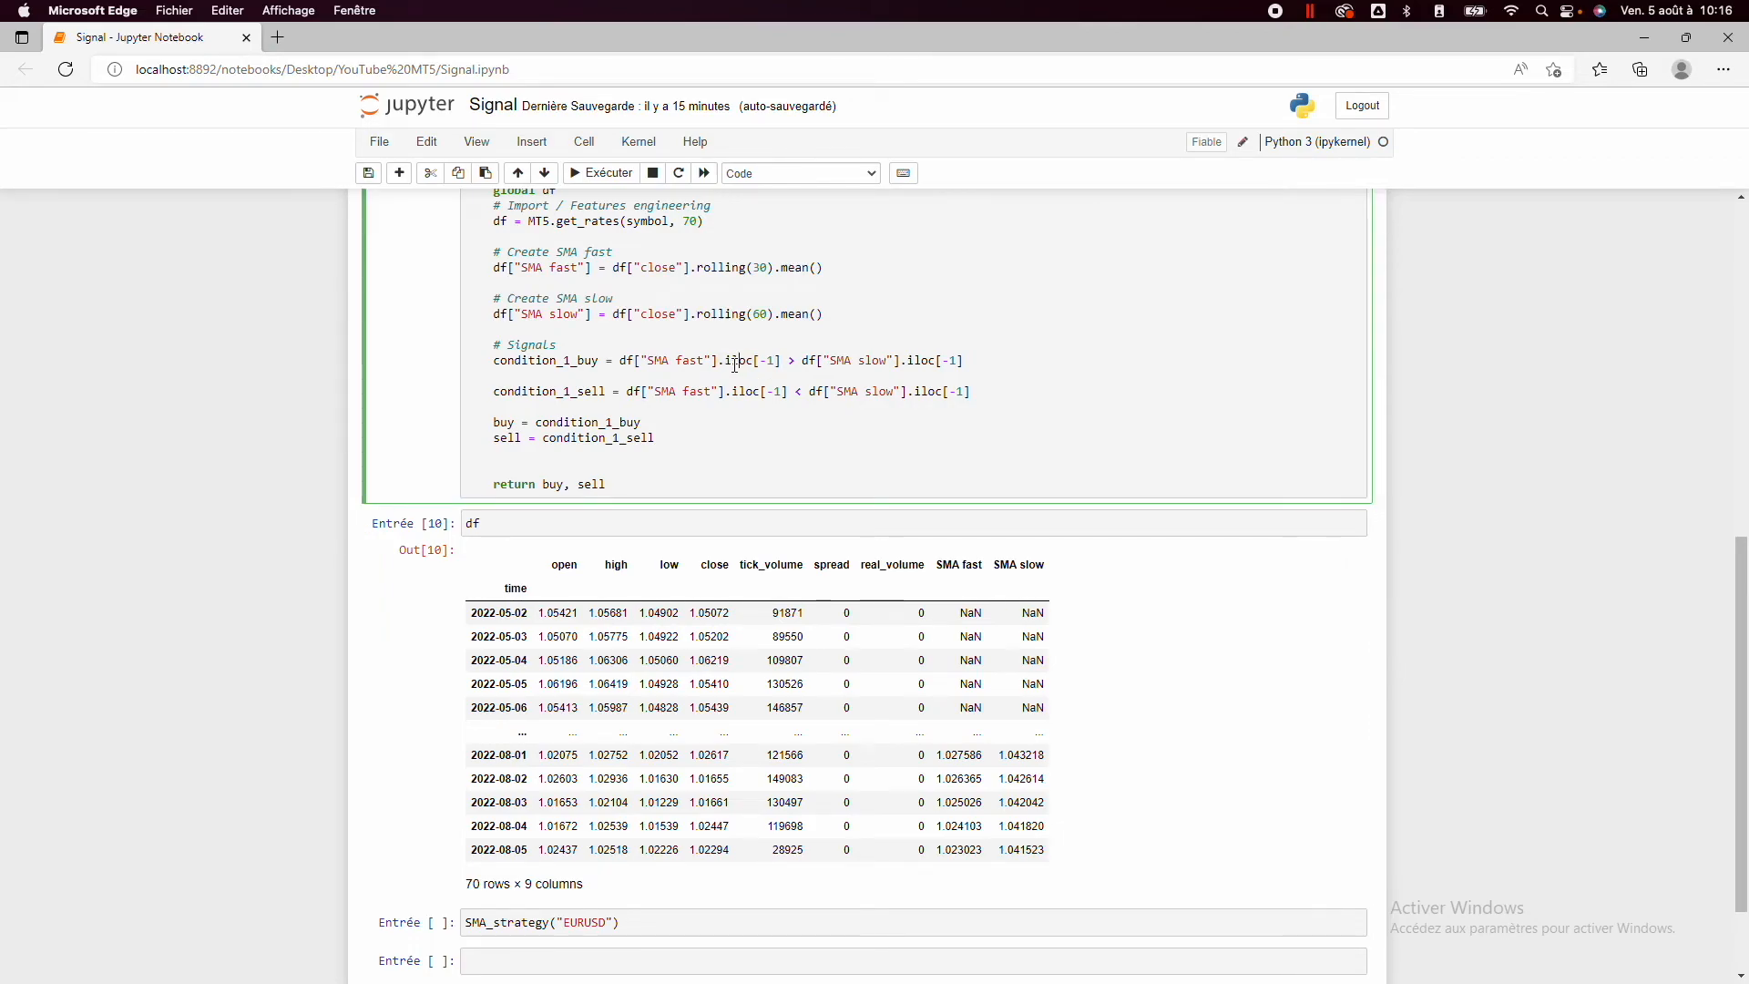